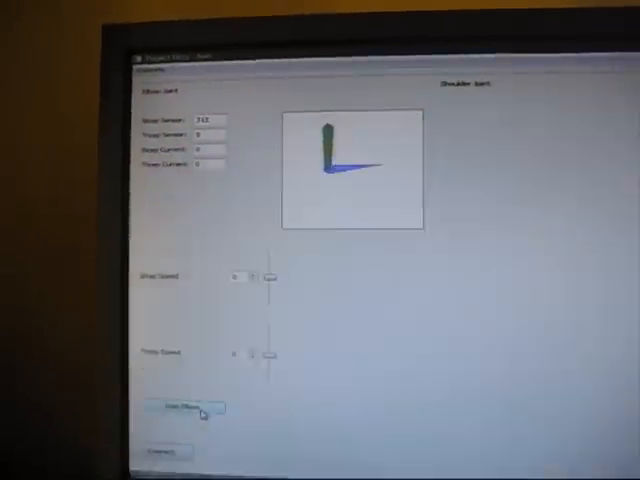
pyautogui.click(184, 408)
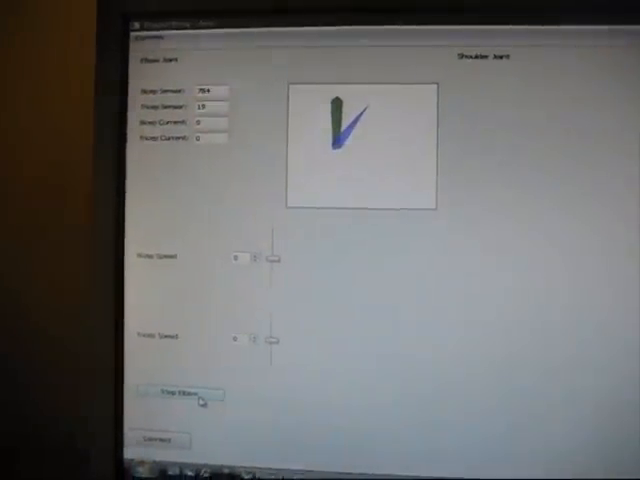